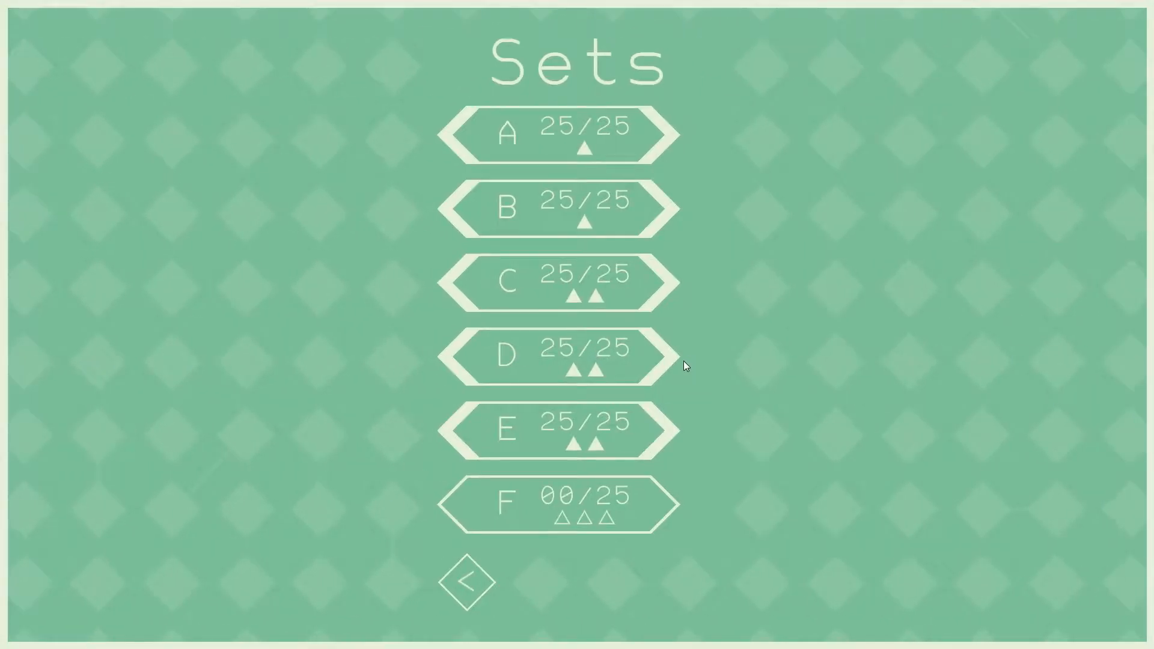
{"action": "mouse_move", "coordinate": [846, 362]}
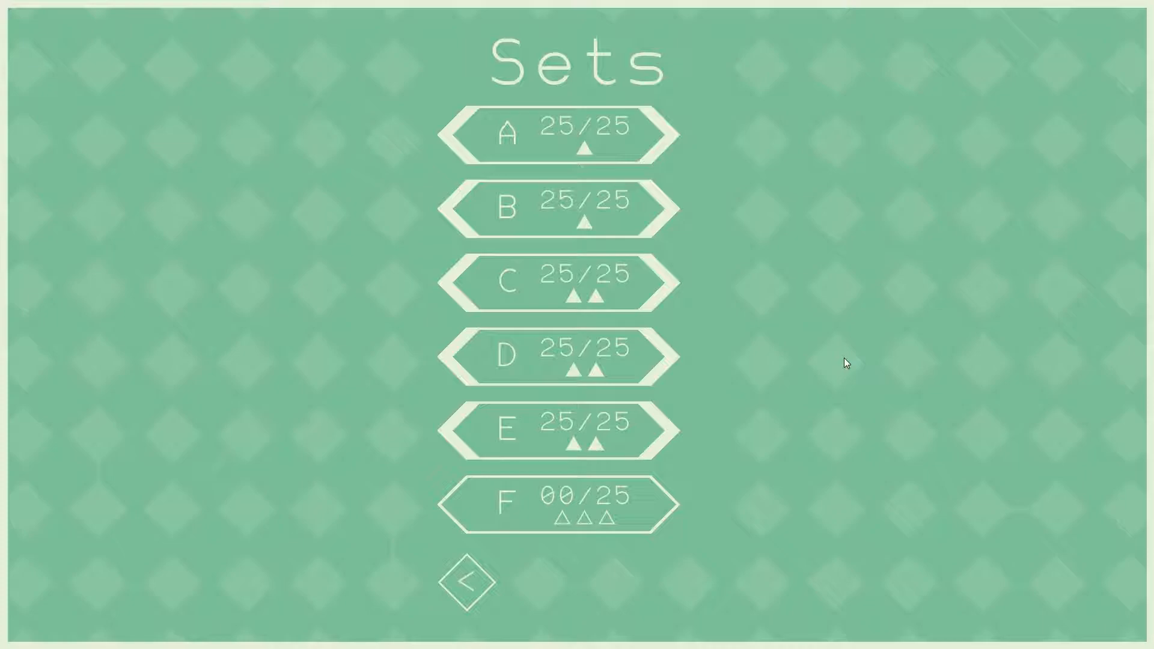
{"action": "mouse_move", "coordinate": [594, 513]}
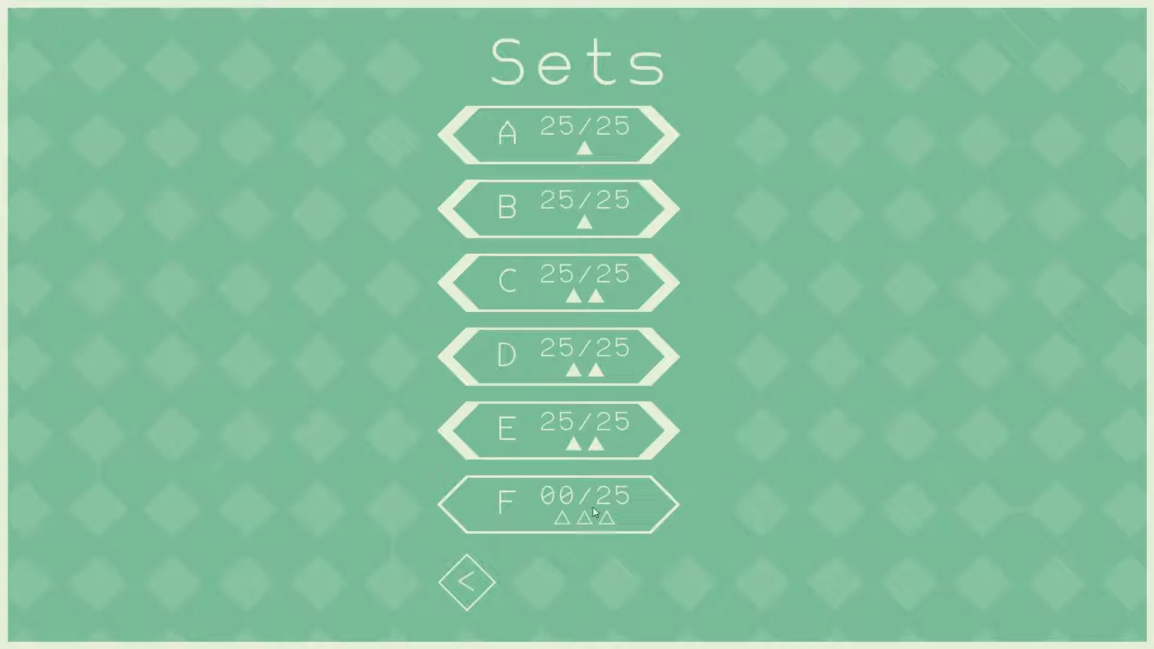
- Switch from the lettered Sets screen to the Monday 3/17/2014 daily puzzles
{"action": "left_click", "coordinate": [466, 581]}
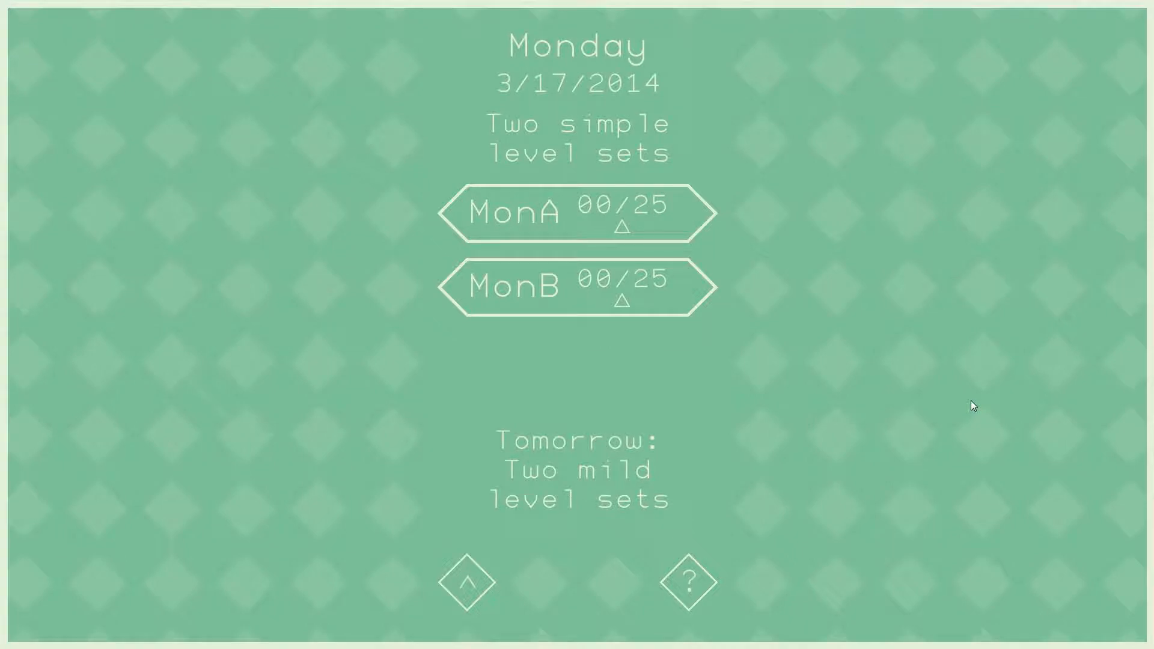
{"action": "mouse_move", "coordinate": [905, 334]}
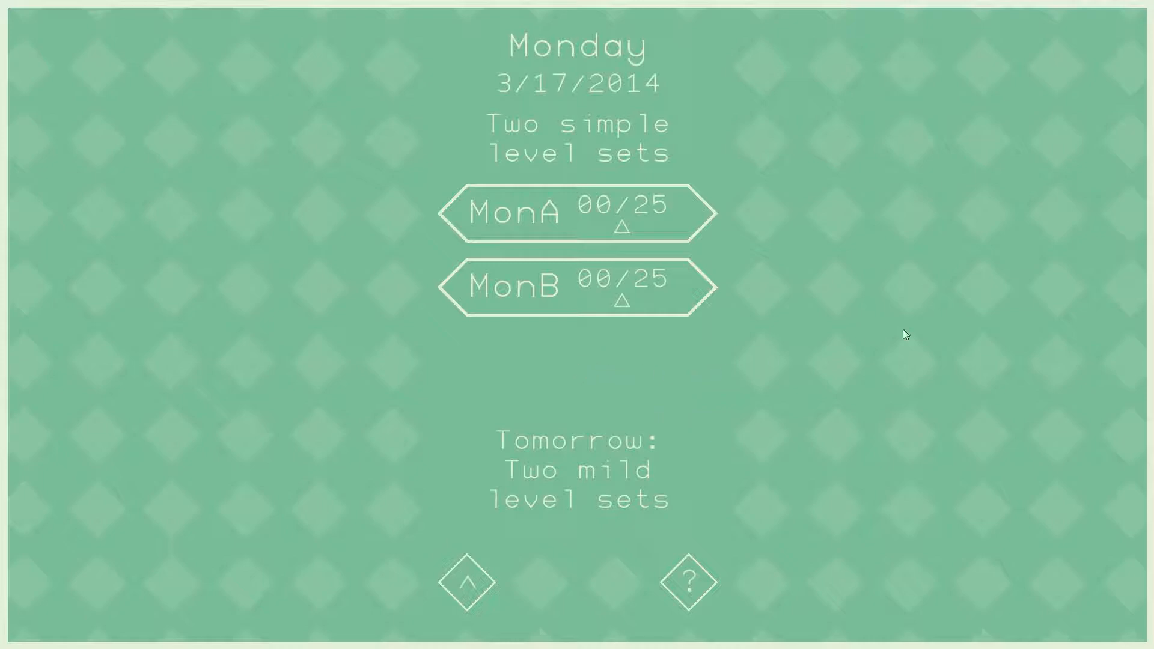
{"action": "mouse_move", "coordinate": [932, 327]}
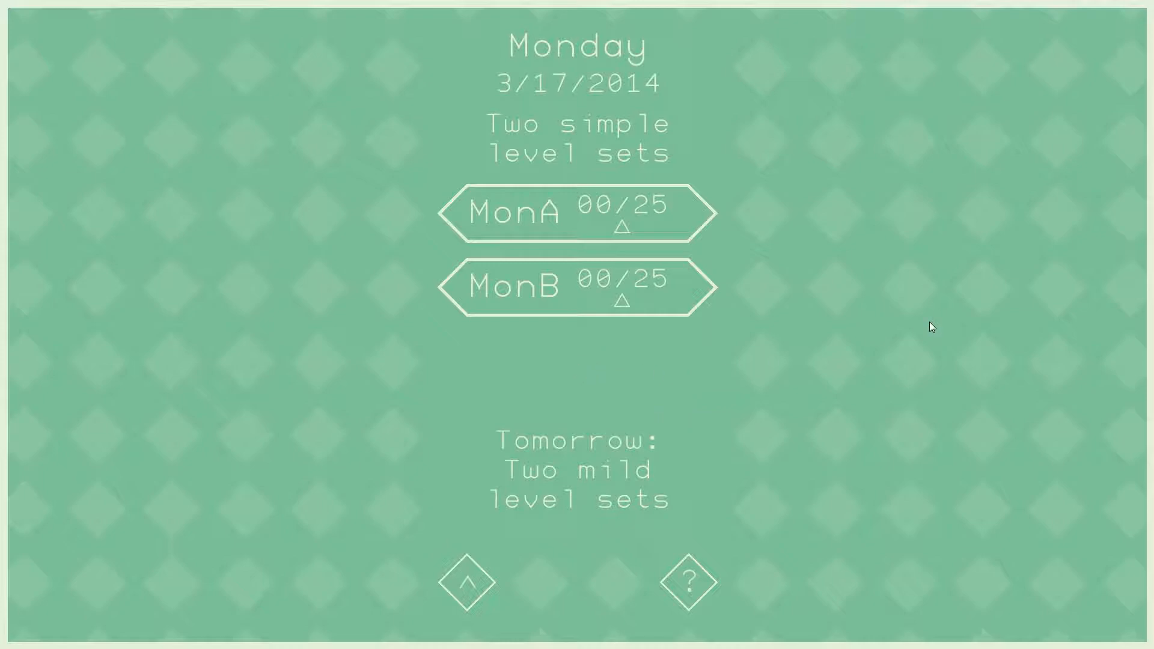
- Launch the MonA daily set to open its first puzzle grid
{"action": "left_click", "coordinate": [578, 214]}
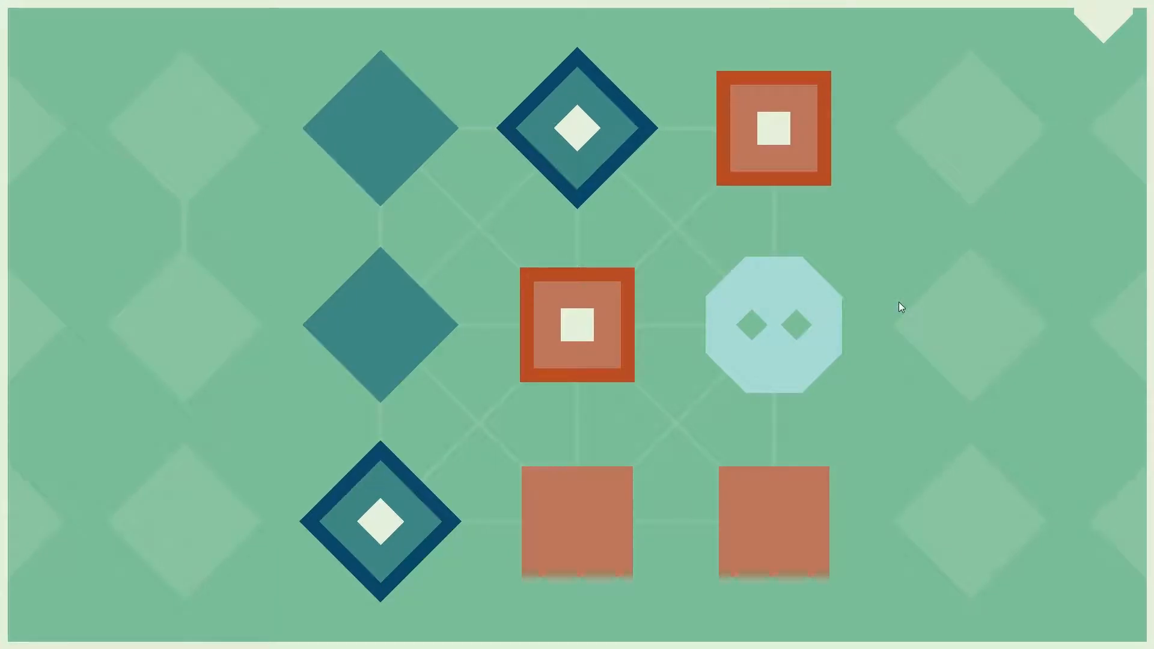
{"action": "mouse_move", "coordinate": [896, 304]}
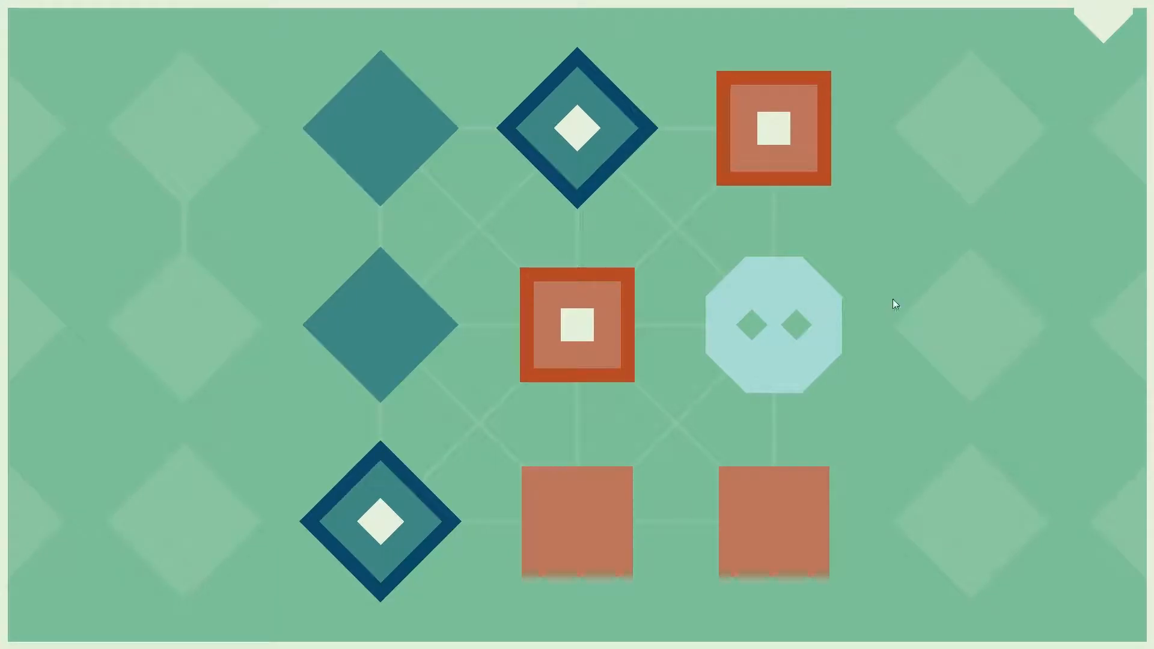
- Draw the diamond and square paths through the octagon to clear the first MonA grid
{"action": "left_click", "coordinate": [773, 326]}
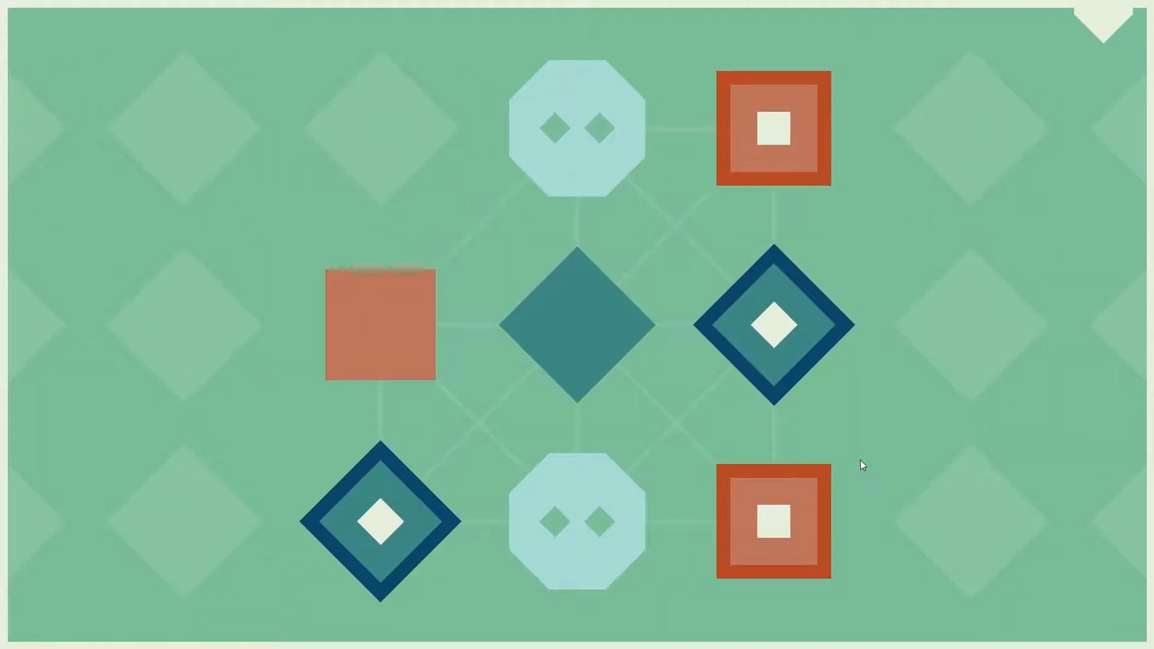
{"action": "mouse_move", "coordinate": [835, 462]}
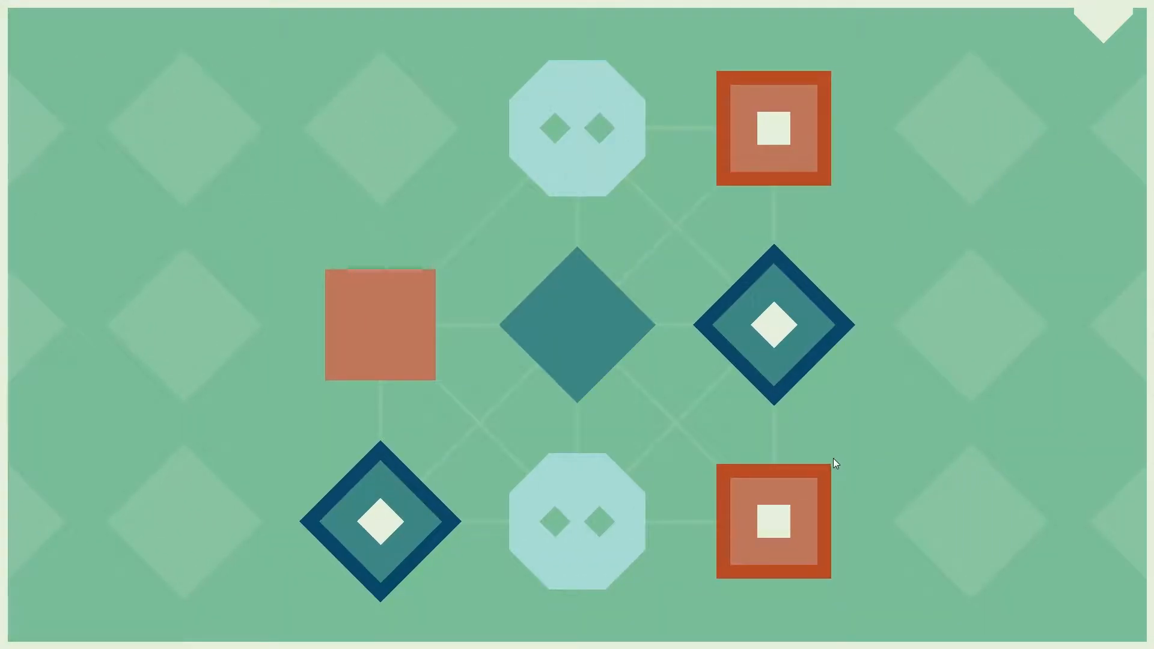
{"action": "mouse_move", "coordinate": [820, 456]}
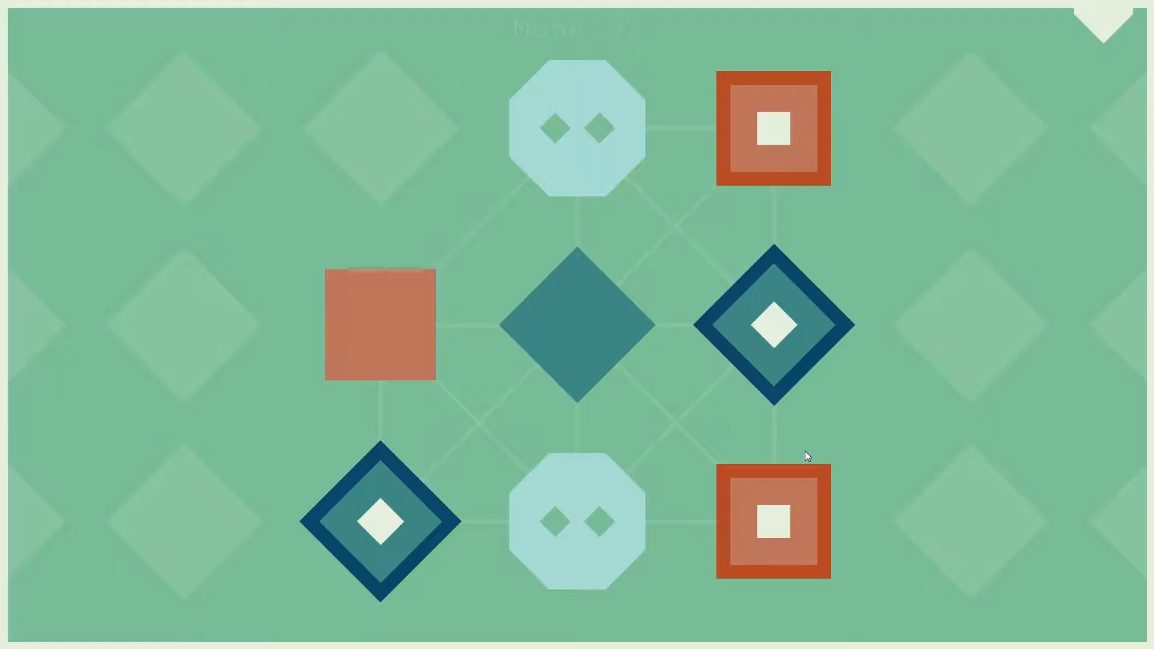
- Link the lower-left diamond through both octagons to the right diamond, then join the red squares
{"action": "left_click", "coordinate": [578, 328]}
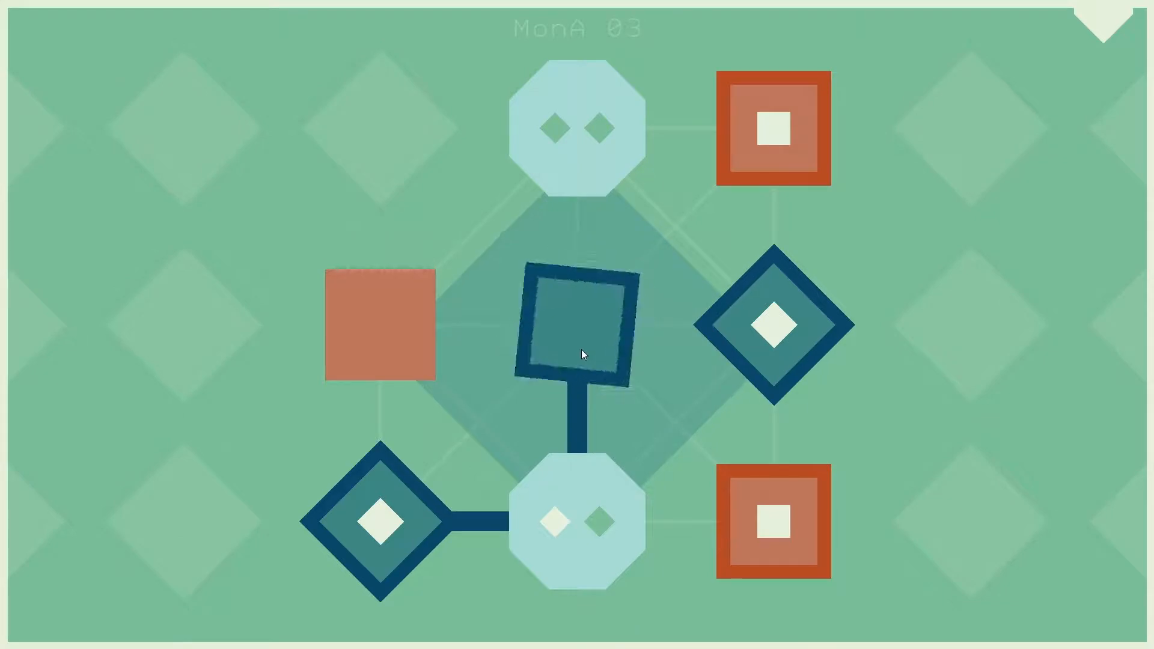
{"action": "left_click", "coordinate": [581, 328]}
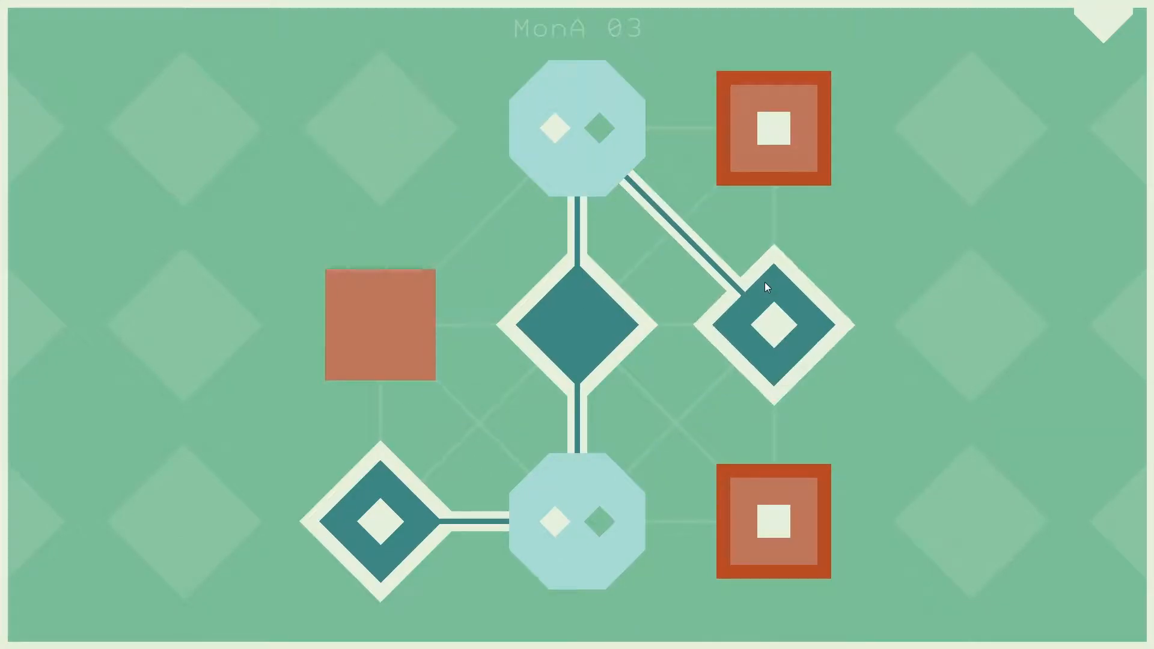
{"action": "left_click", "coordinate": [579, 519]}
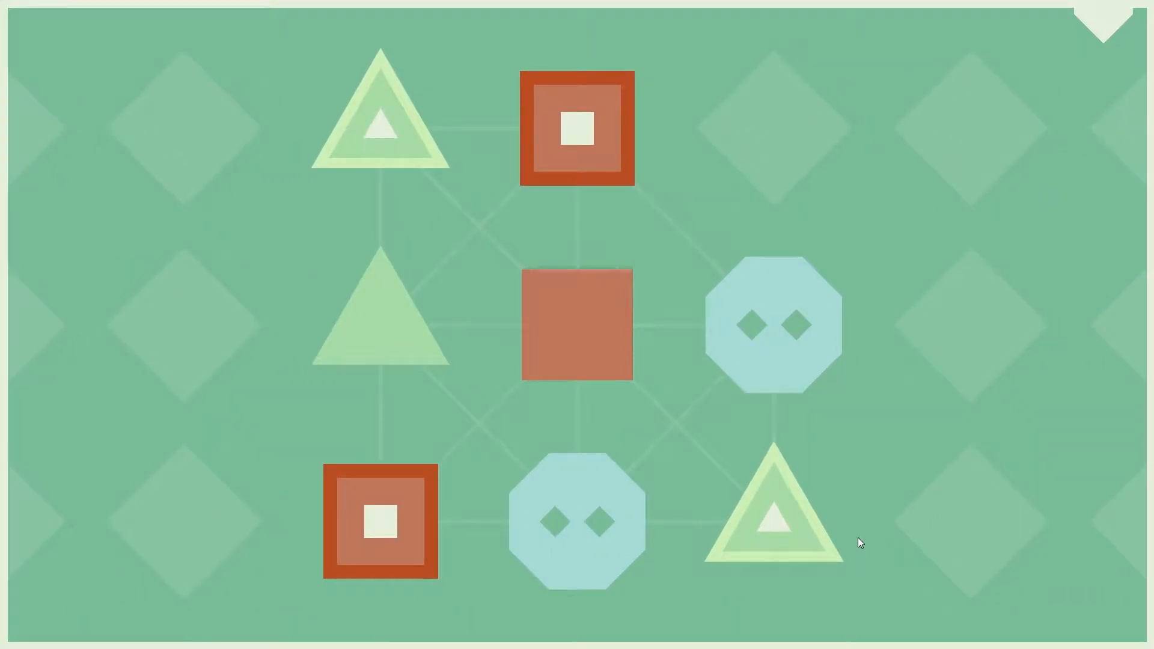
{"action": "mouse_move", "coordinate": [848, 532]}
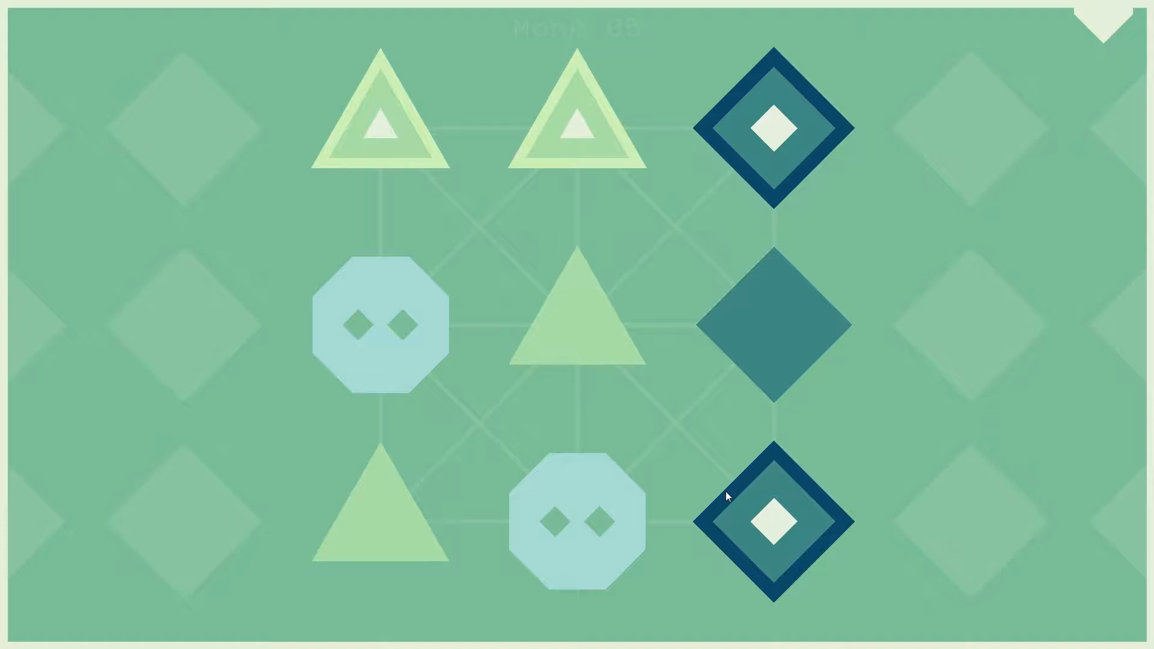
{"action": "mouse_move", "coordinate": [655, 403]}
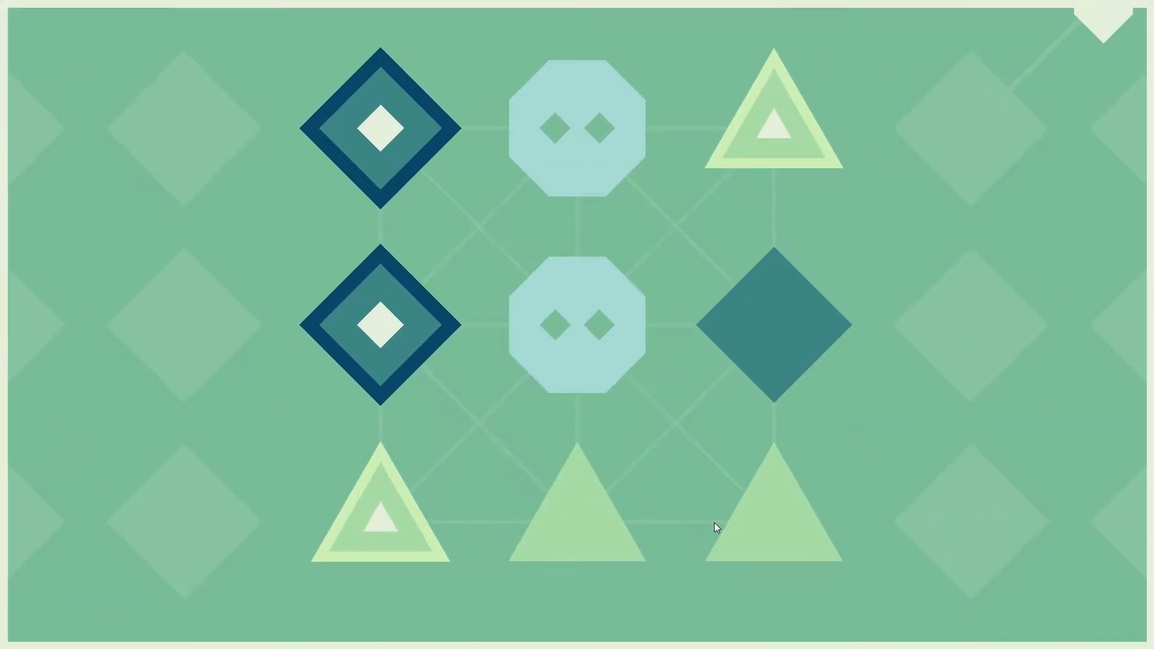
{"action": "mouse_move", "coordinate": [727, 502]}
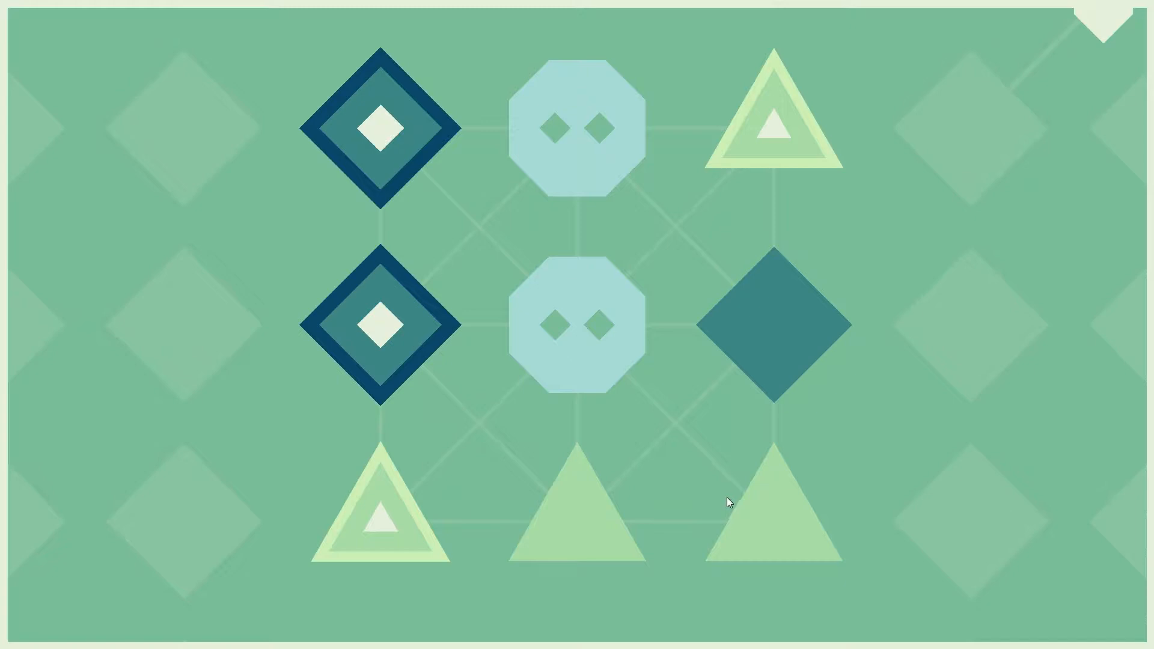
{"action": "mouse_move", "coordinate": [701, 495]}
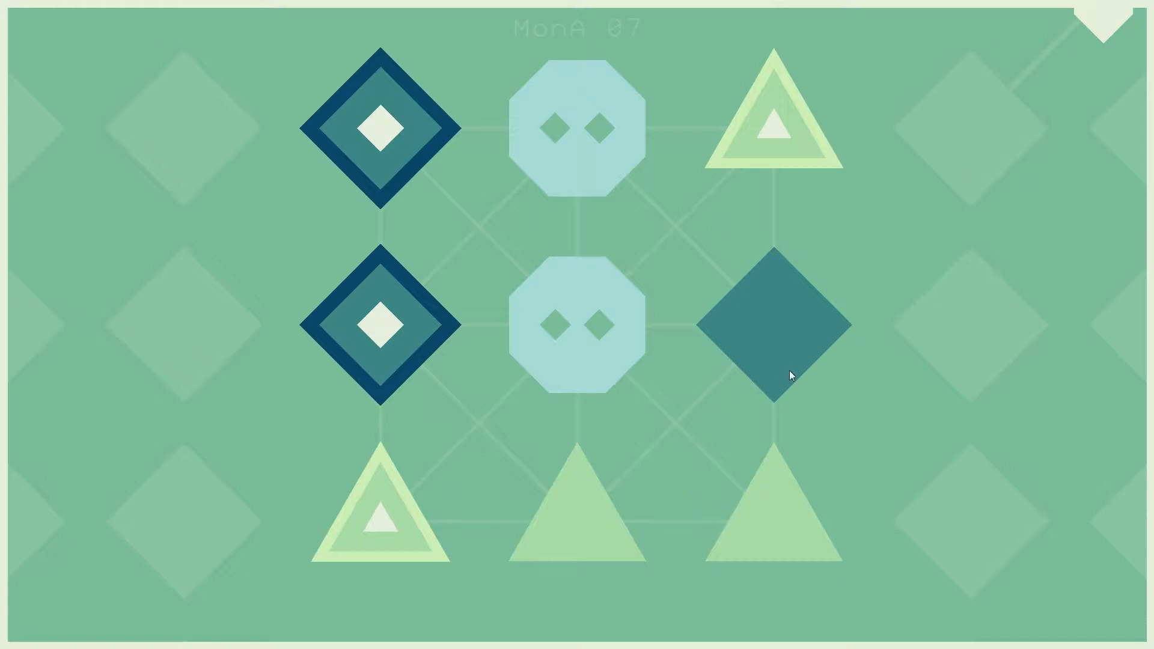
{"action": "mouse_move", "coordinate": [852, 377]}
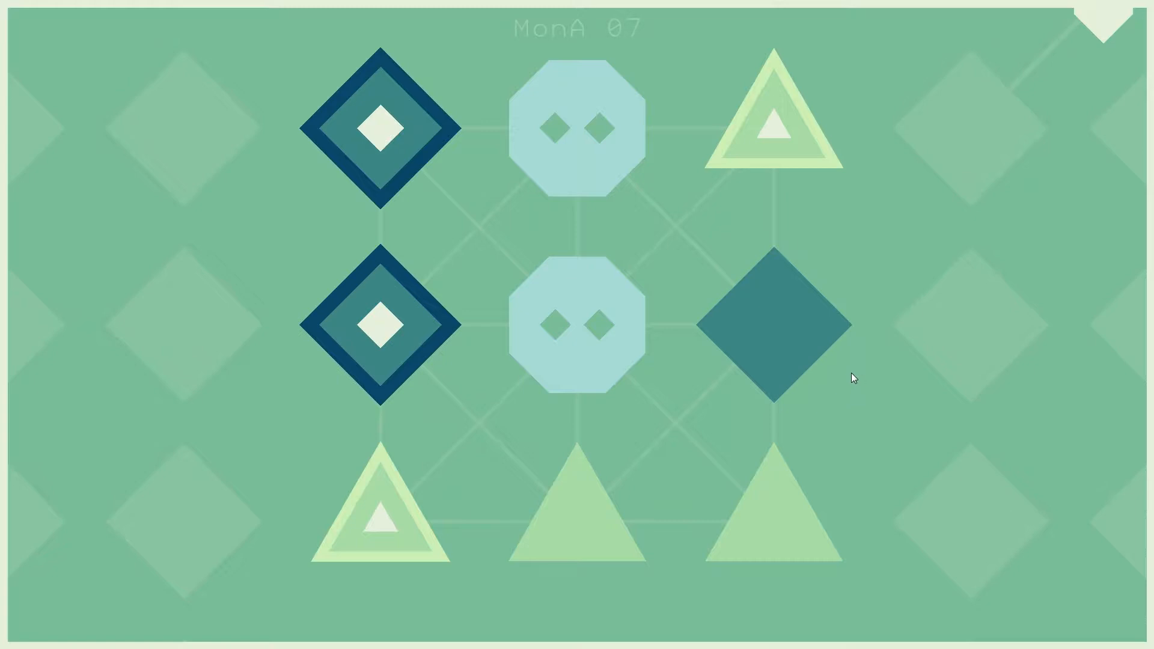
{"action": "mouse_move", "coordinate": [773, 154]}
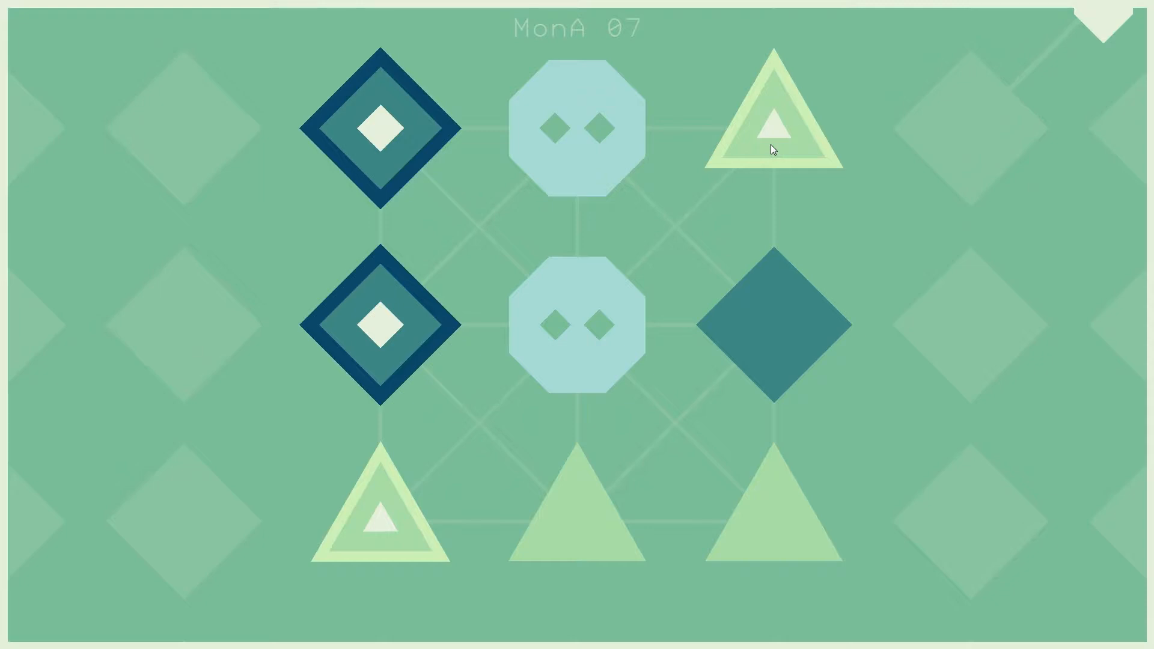
- From the top-right triangle, link triangles and diamonds through the octagons to clear MonA 07
{"action": "left_click", "coordinate": [771, 129]}
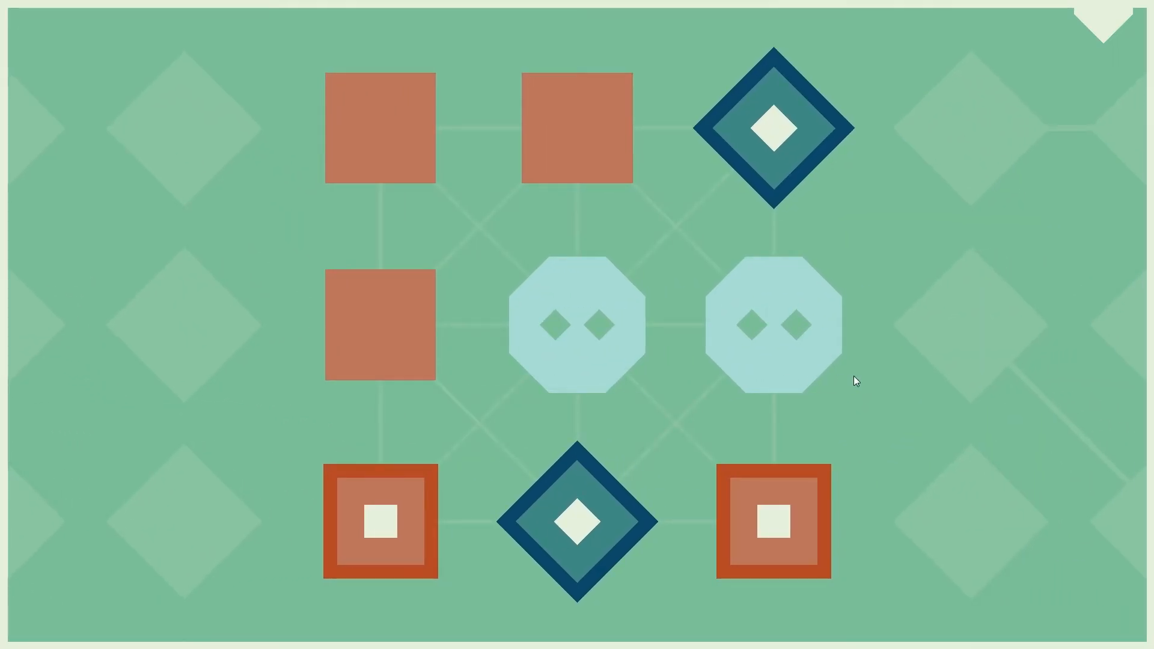
{"action": "mouse_move", "coordinate": [841, 232]}
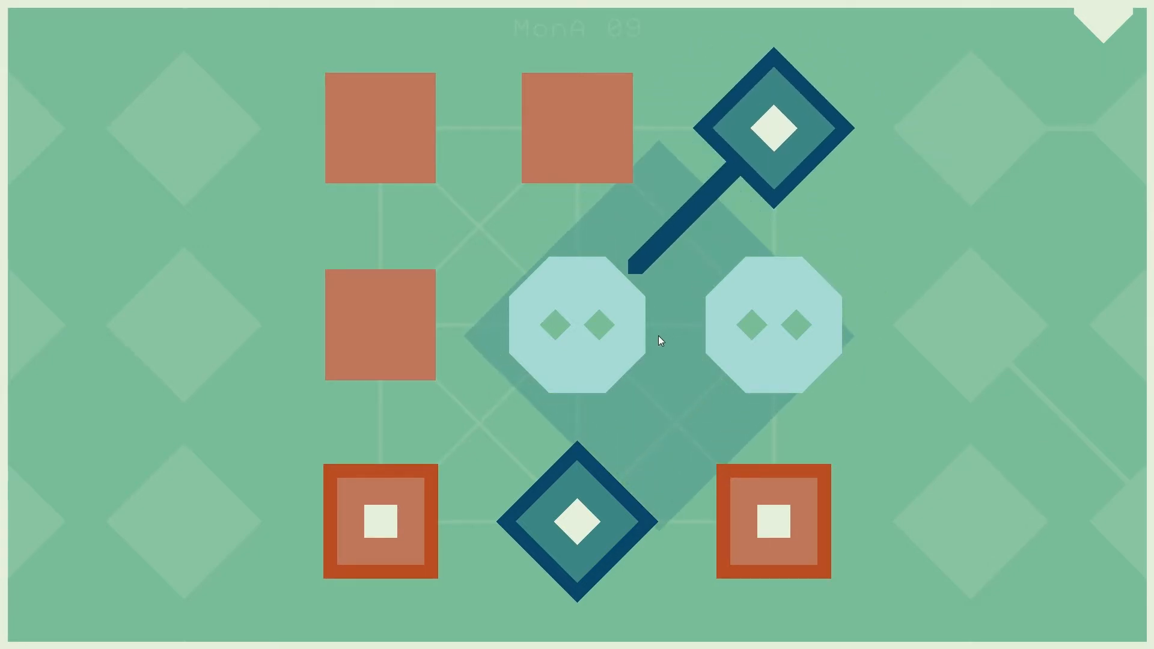
{"action": "left_click", "coordinate": [767, 325]}
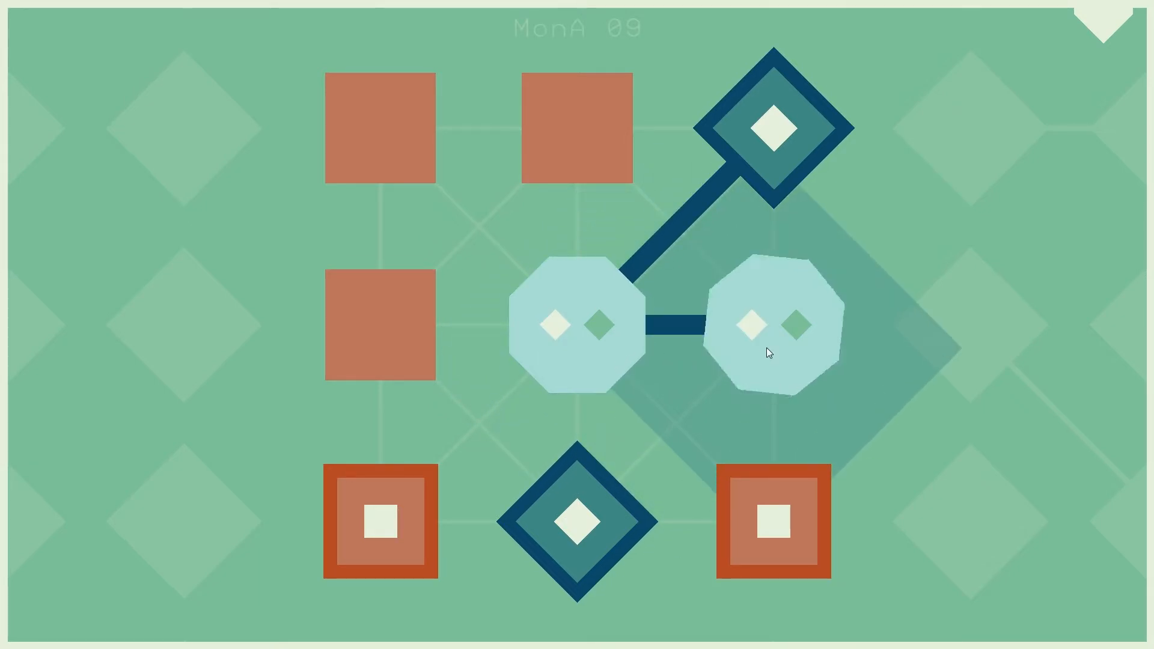
{"action": "left_click", "coordinate": [767, 324]}
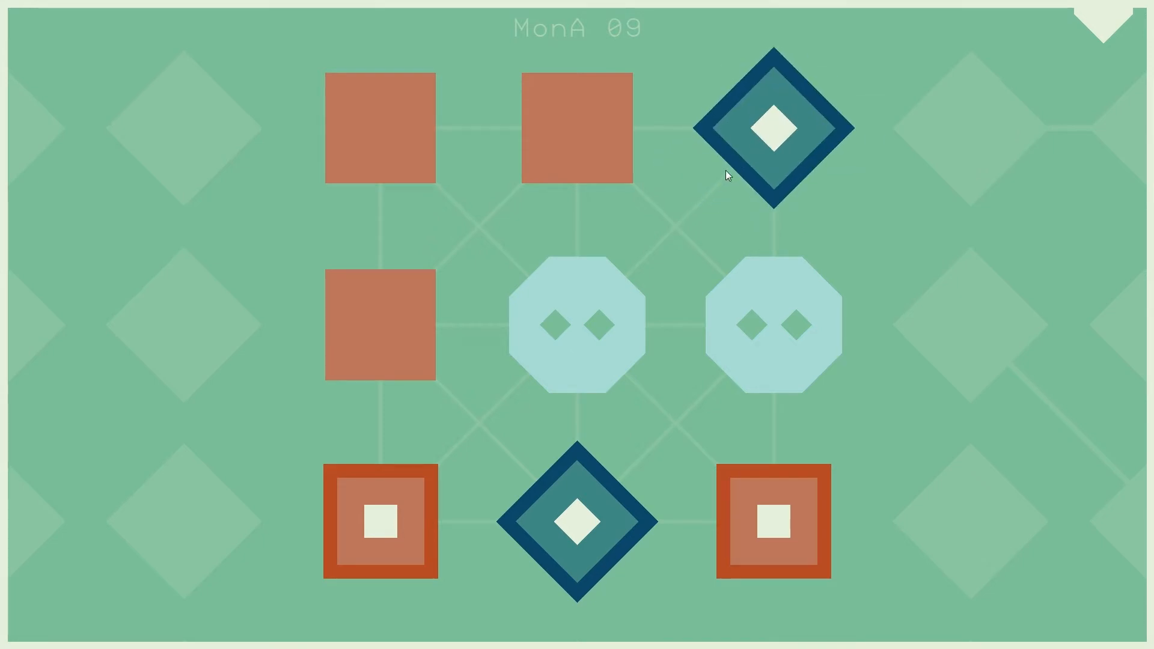
{"action": "mouse_move", "coordinate": [732, 176]}
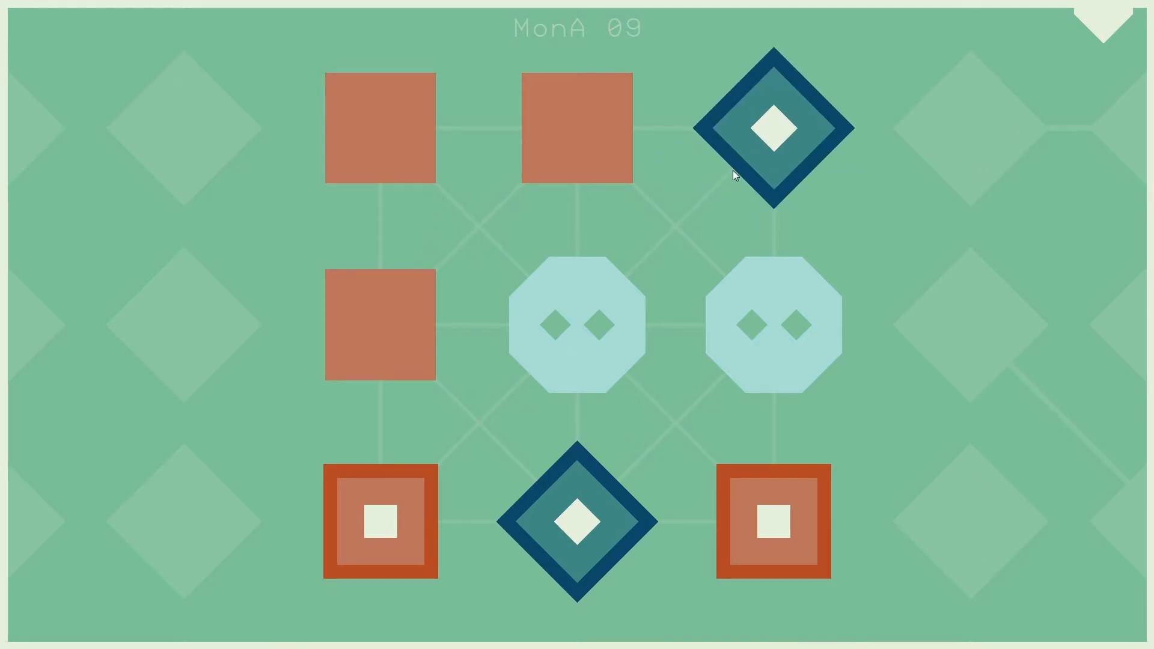